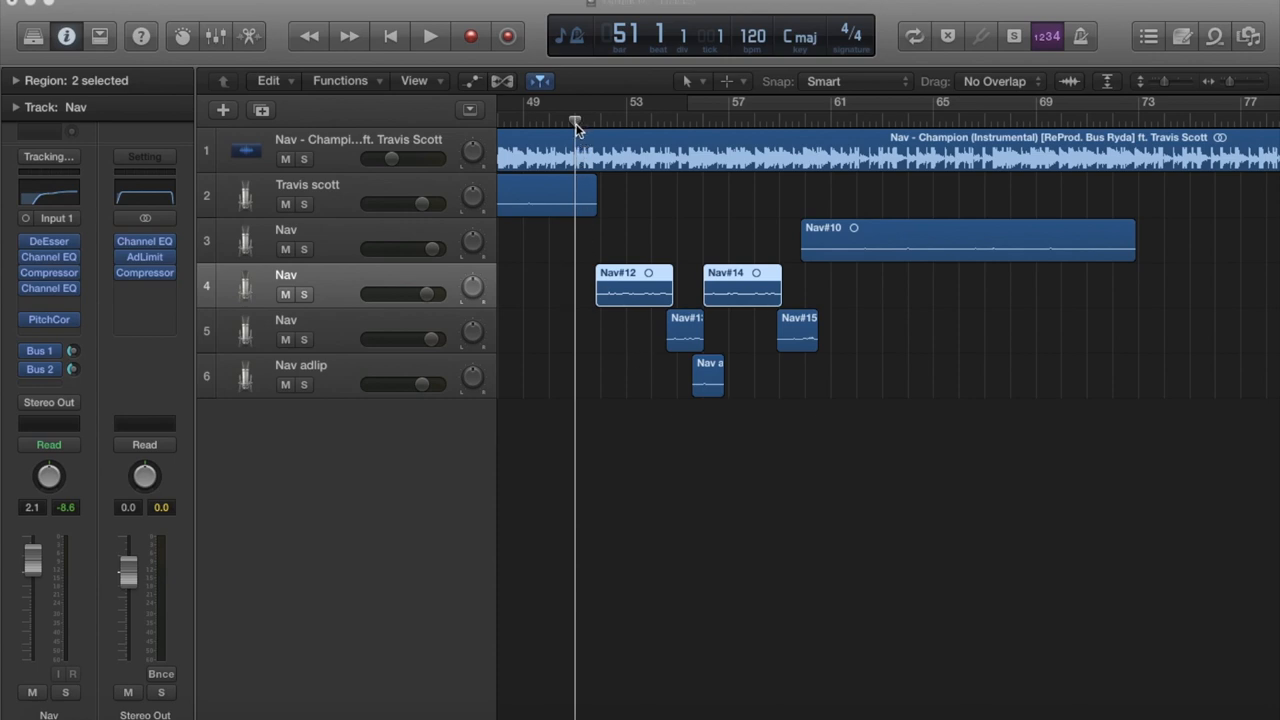
mouse_move(340, 284)
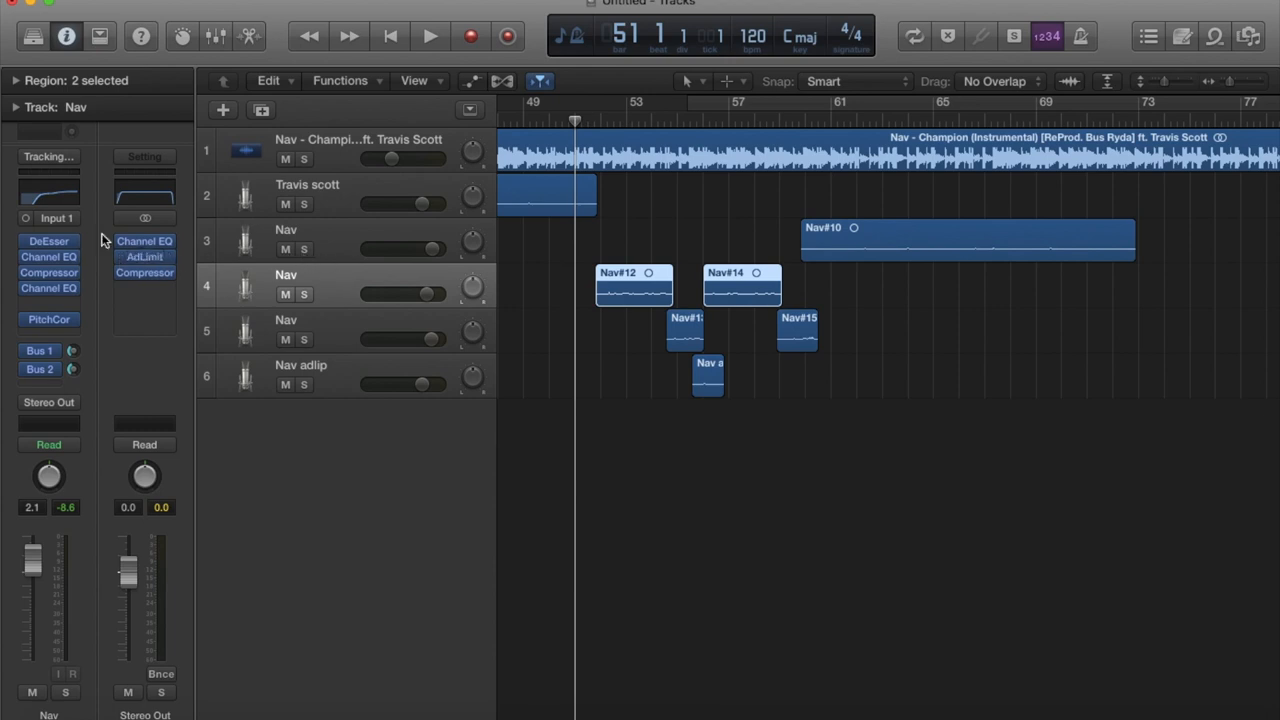
- Bring up the DeEsser plug-in window from the Nav vocal channel strip
left_click(48, 240)
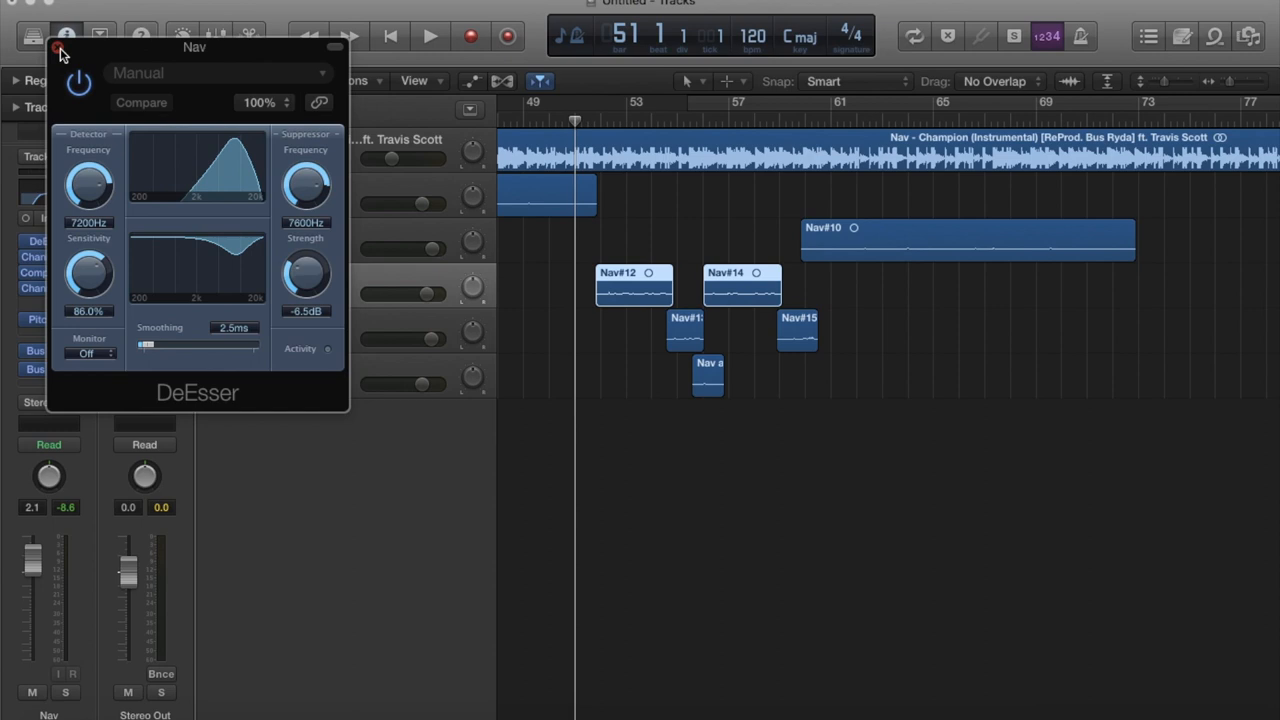
- Close the DeEsser, review the Compressor's knobs, then close it to reach the Channel EQ
left_click(56, 48)
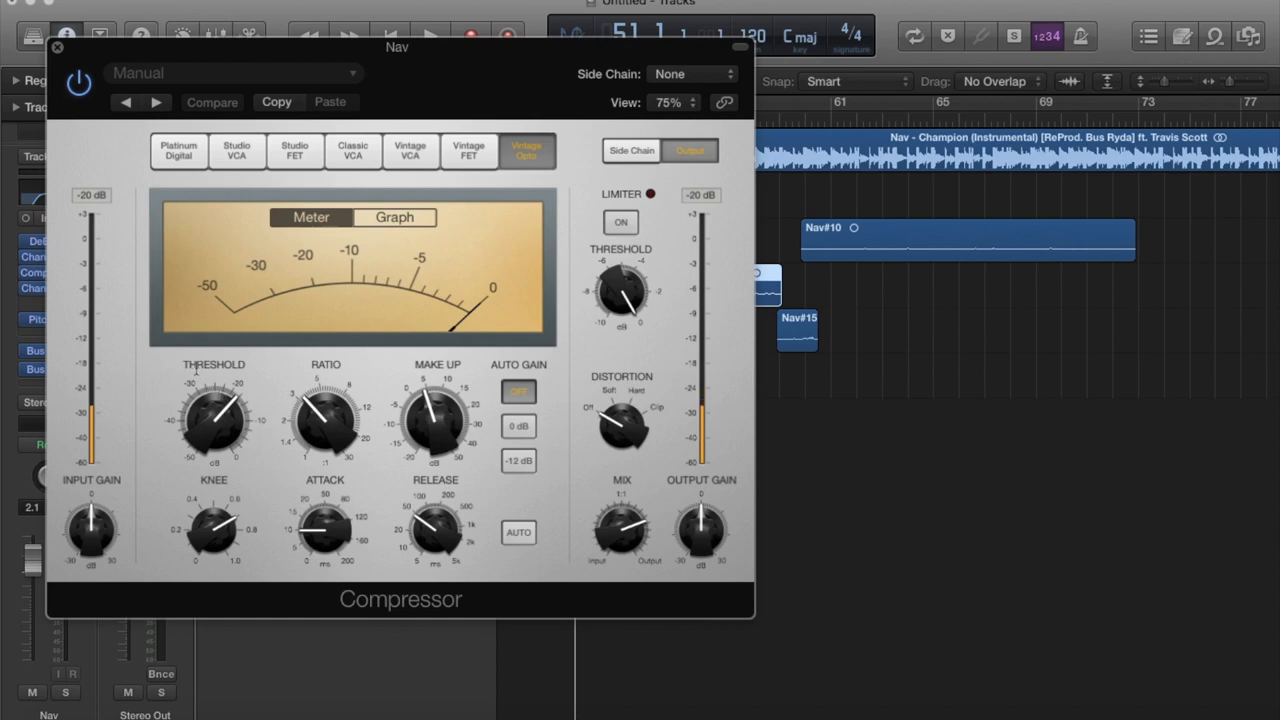
left_click_drag(212, 414, 218, 408)
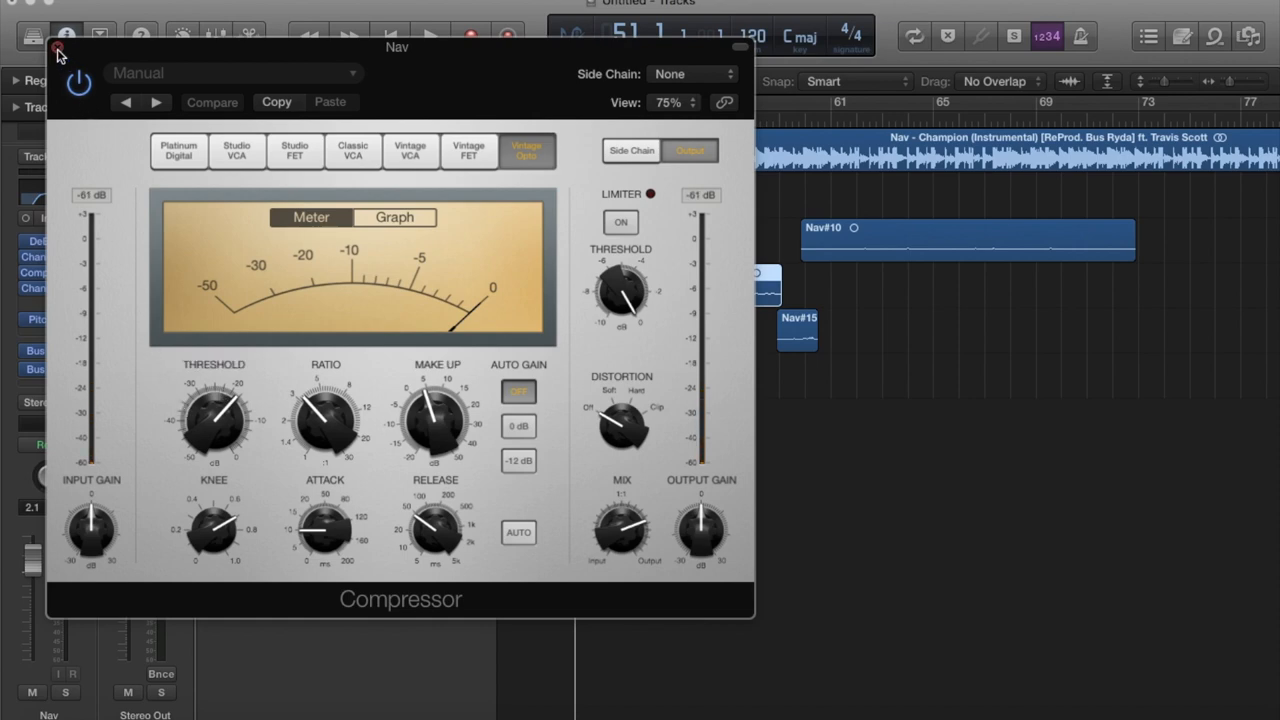
left_click(58, 52)
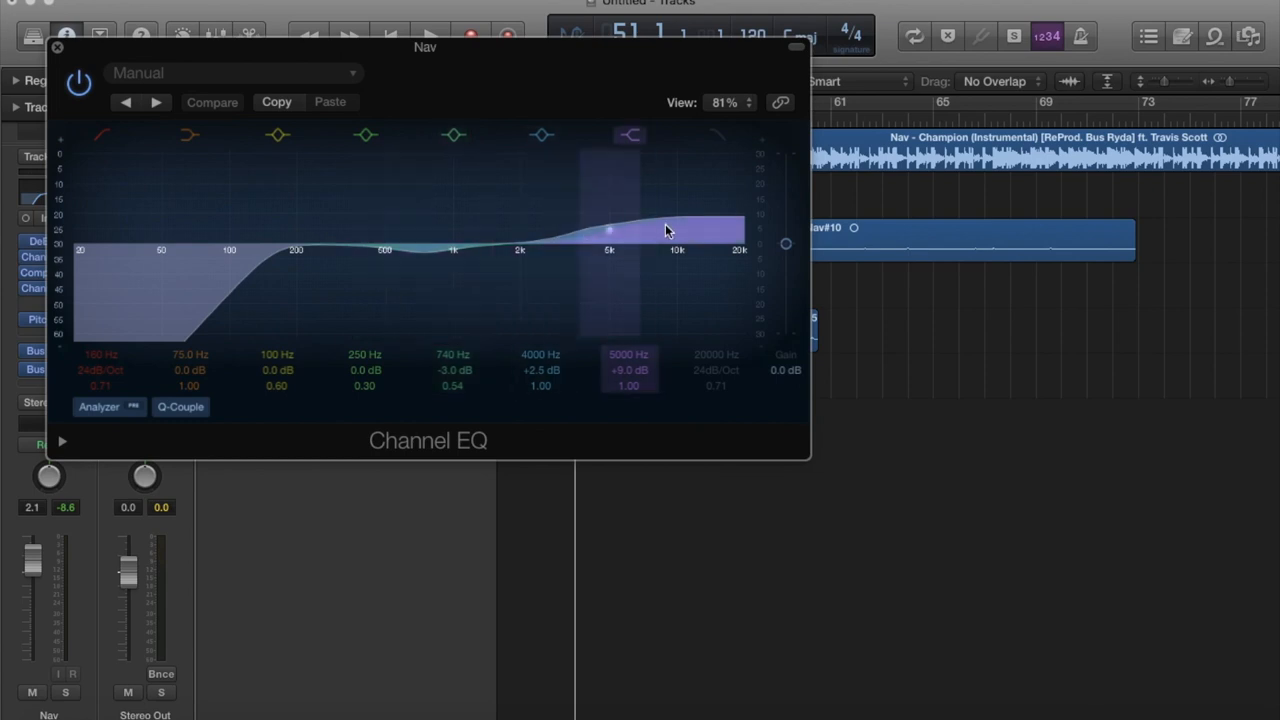
- Close the Channel EQ and bring up the Pitch Correction settings on the Nav vocal
left_click(56, 48)
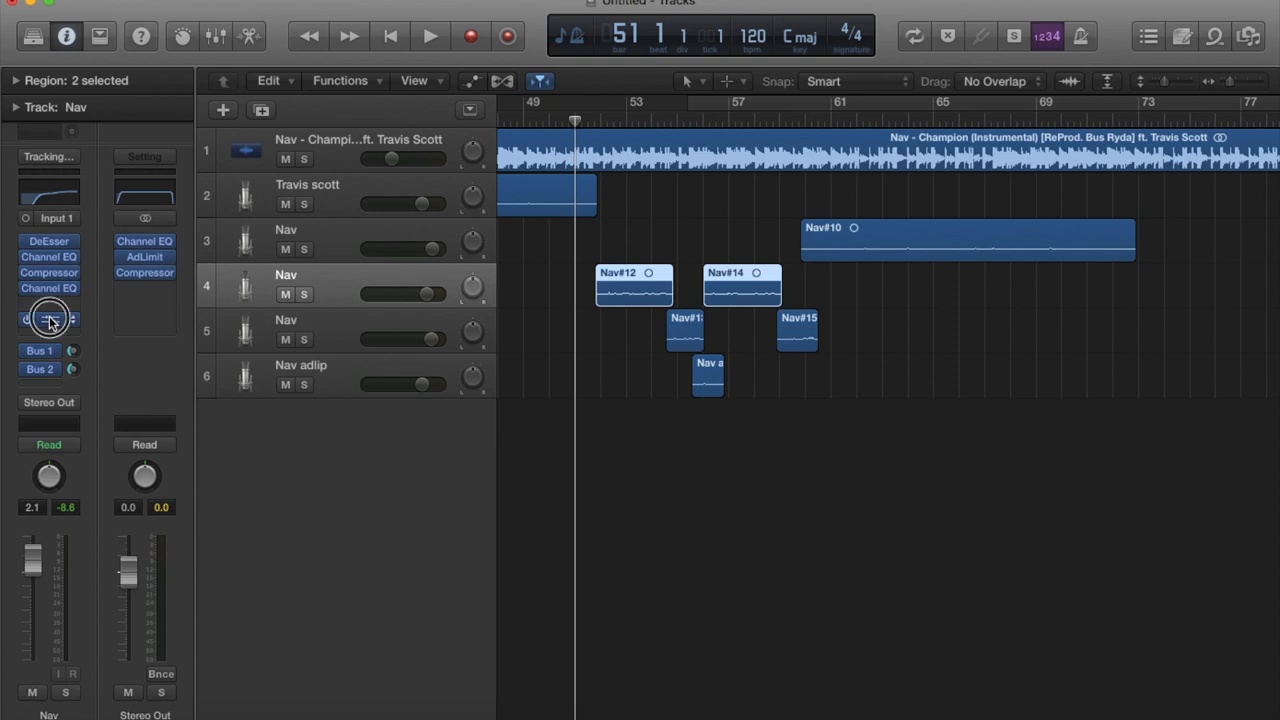
left_click(48, 318)
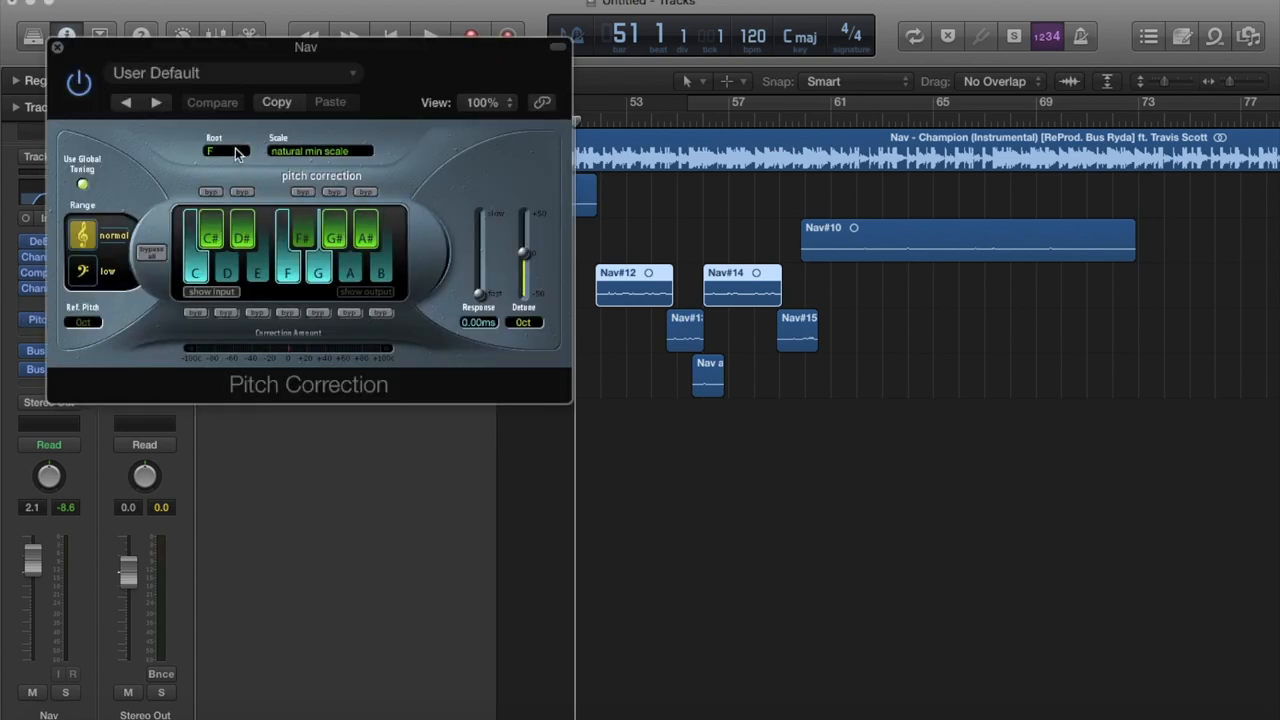
mouse_move(432, 210)
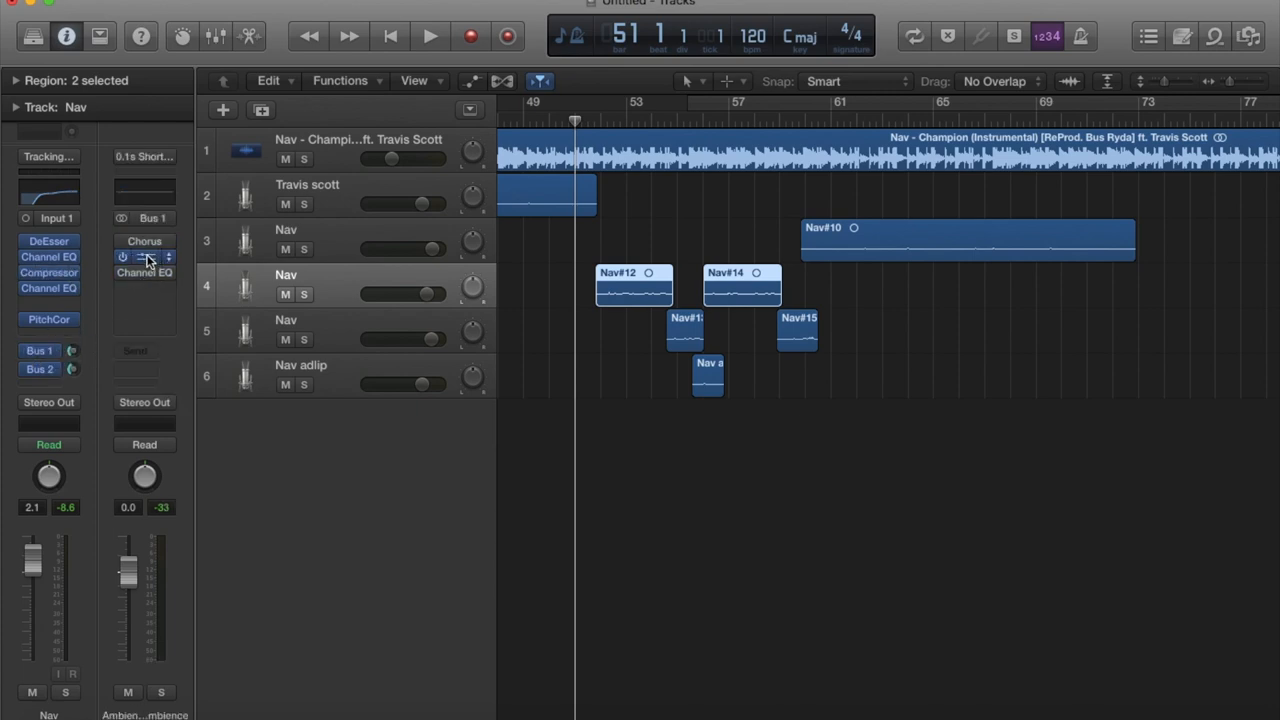
- Load the 1.0s Villa Bathroom room preset on the Bus 1 Space Designer and compare it with the original
left_click(148, 256)
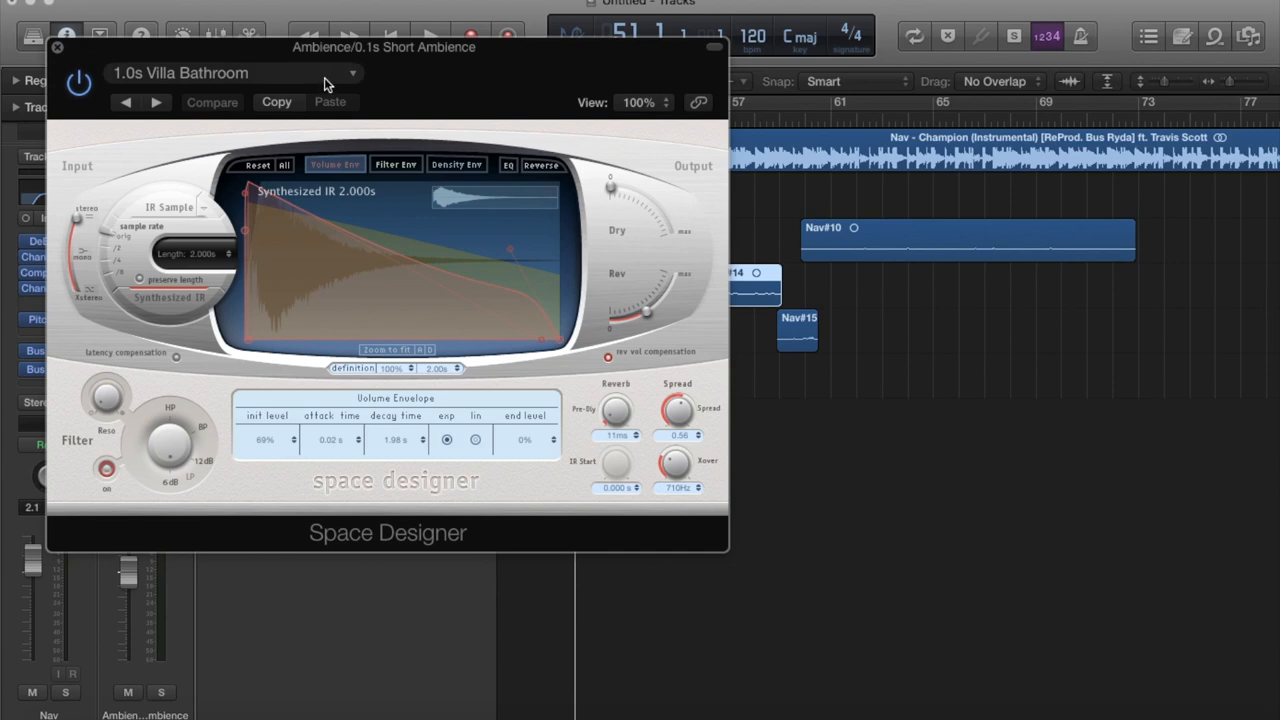
mouse_move(324, 82)
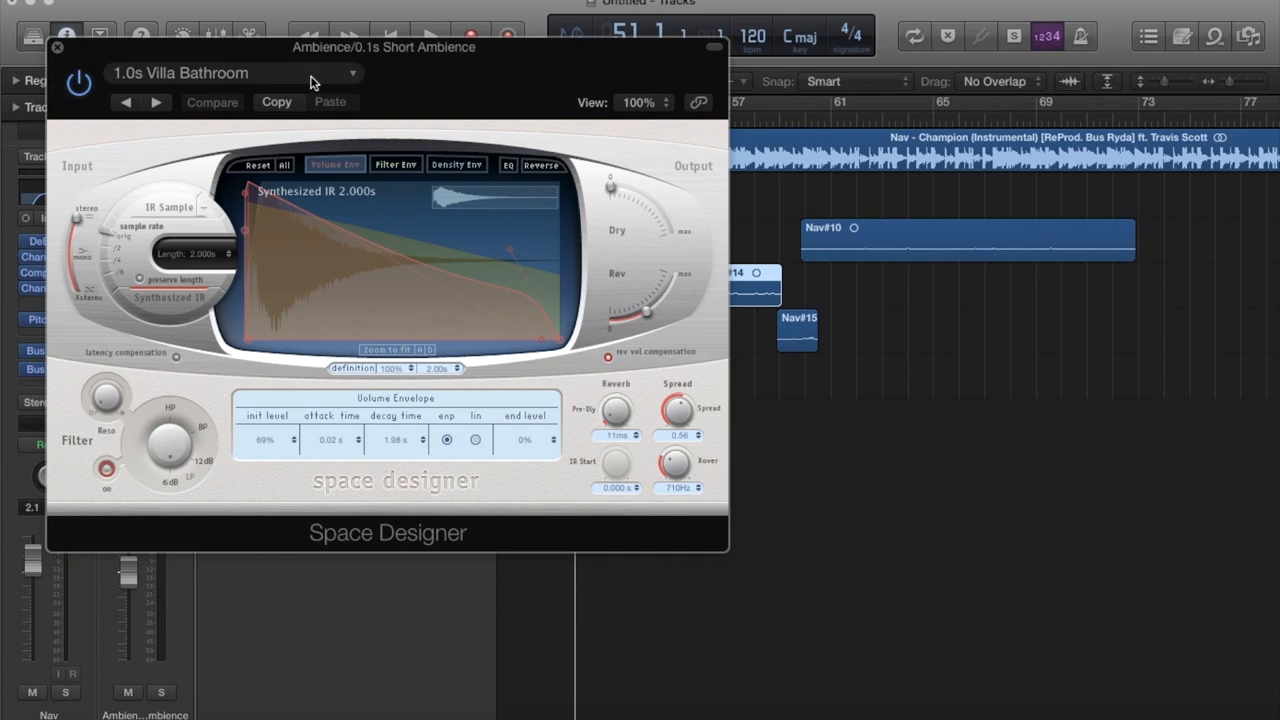
left_click(230, 72)
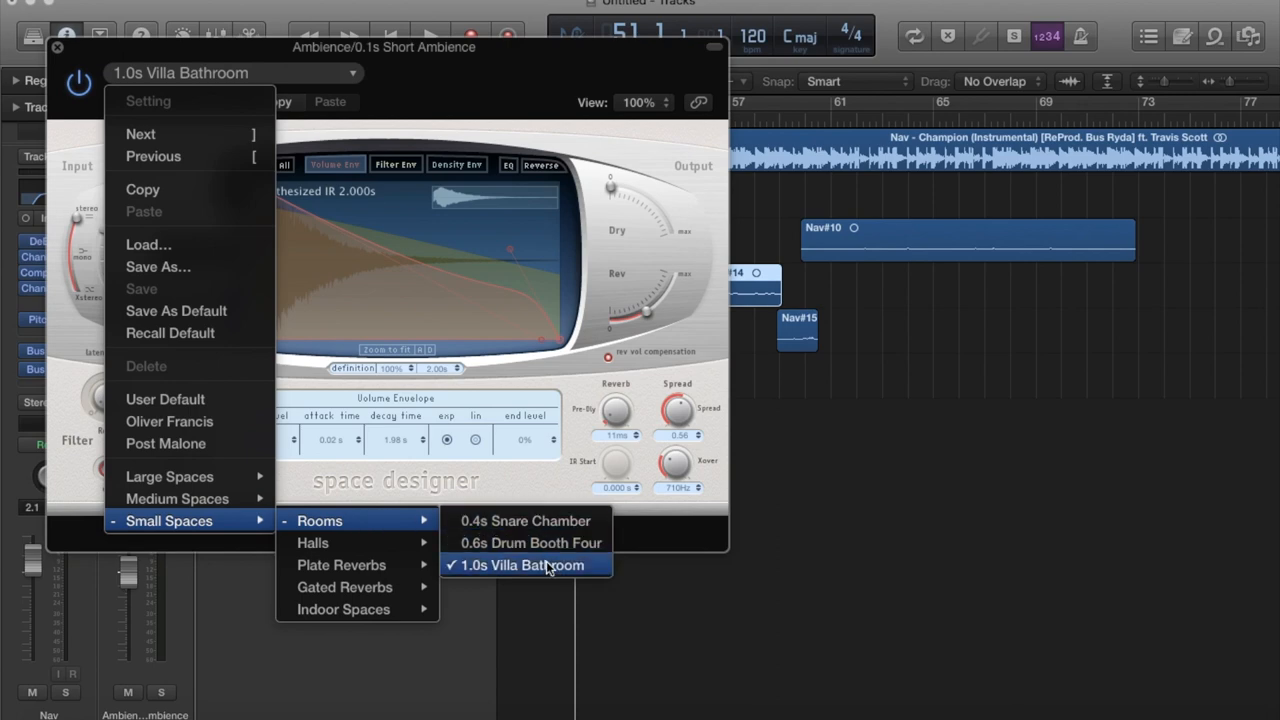
left_click(524, 564)
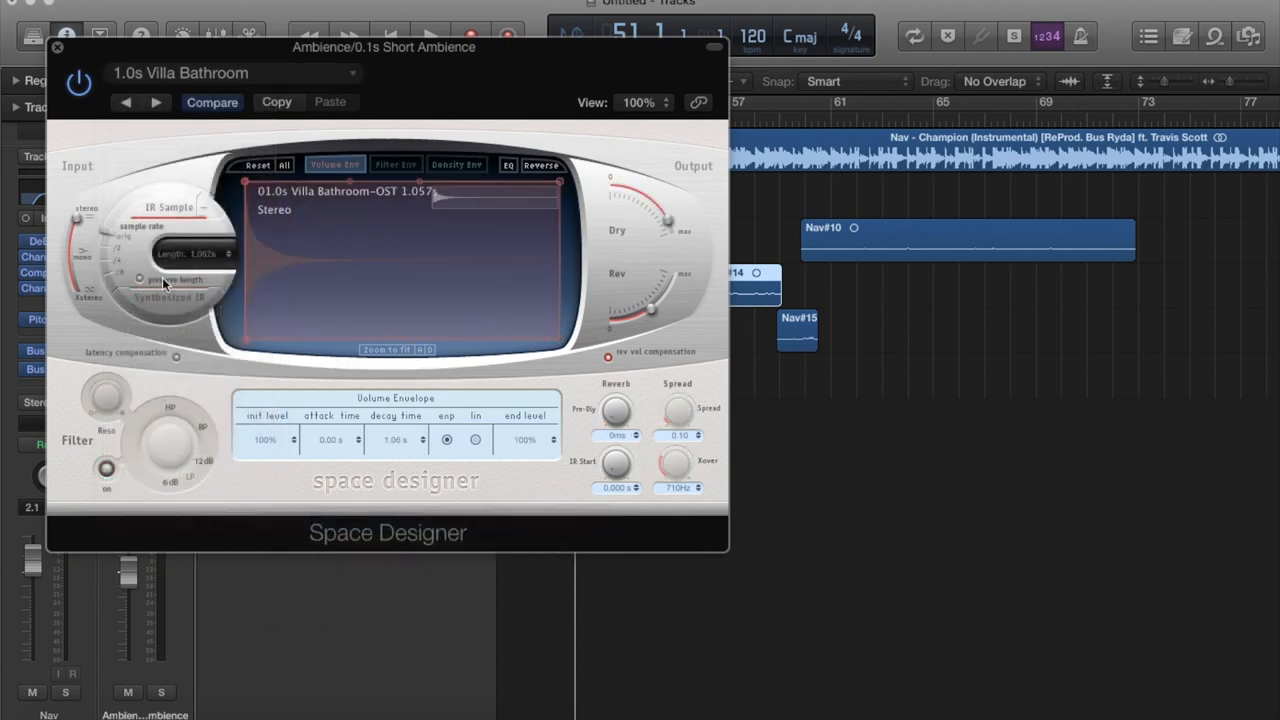
left_click(180, 300)
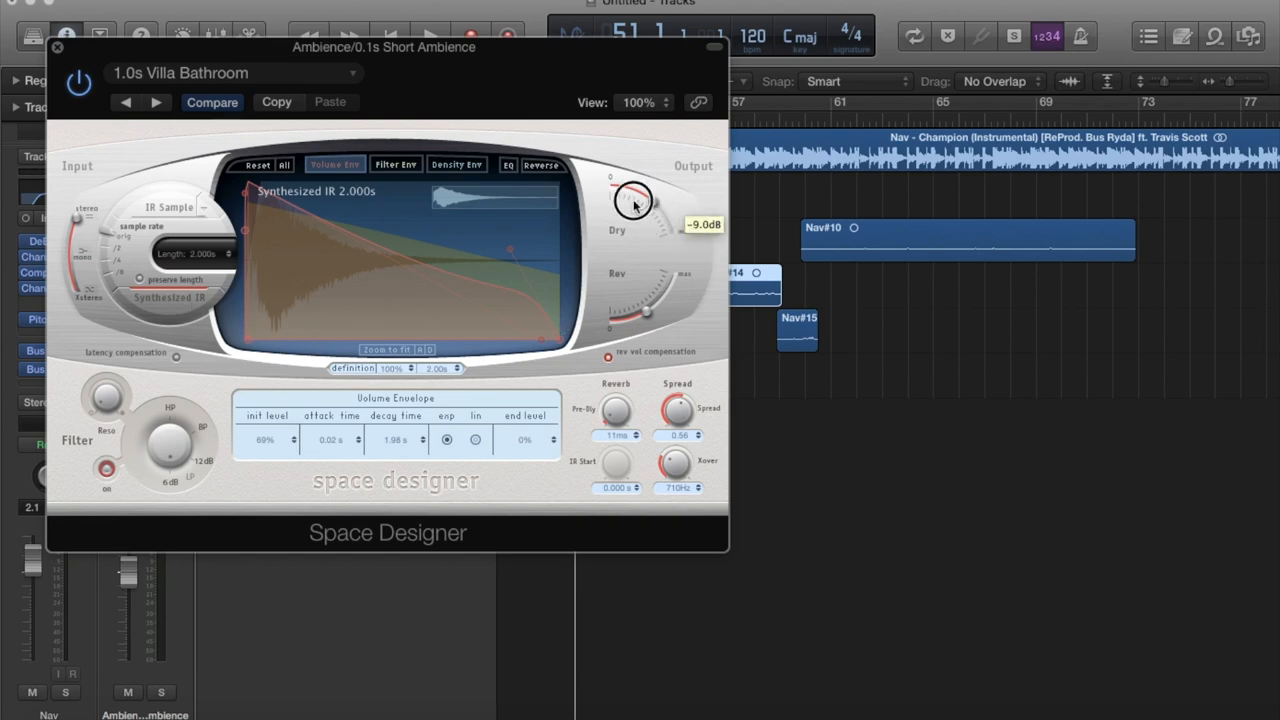
- Turn the reverb's Dry level down to -9 dB and close Space Designer
left_click_drag(632, 200, 648, 316)
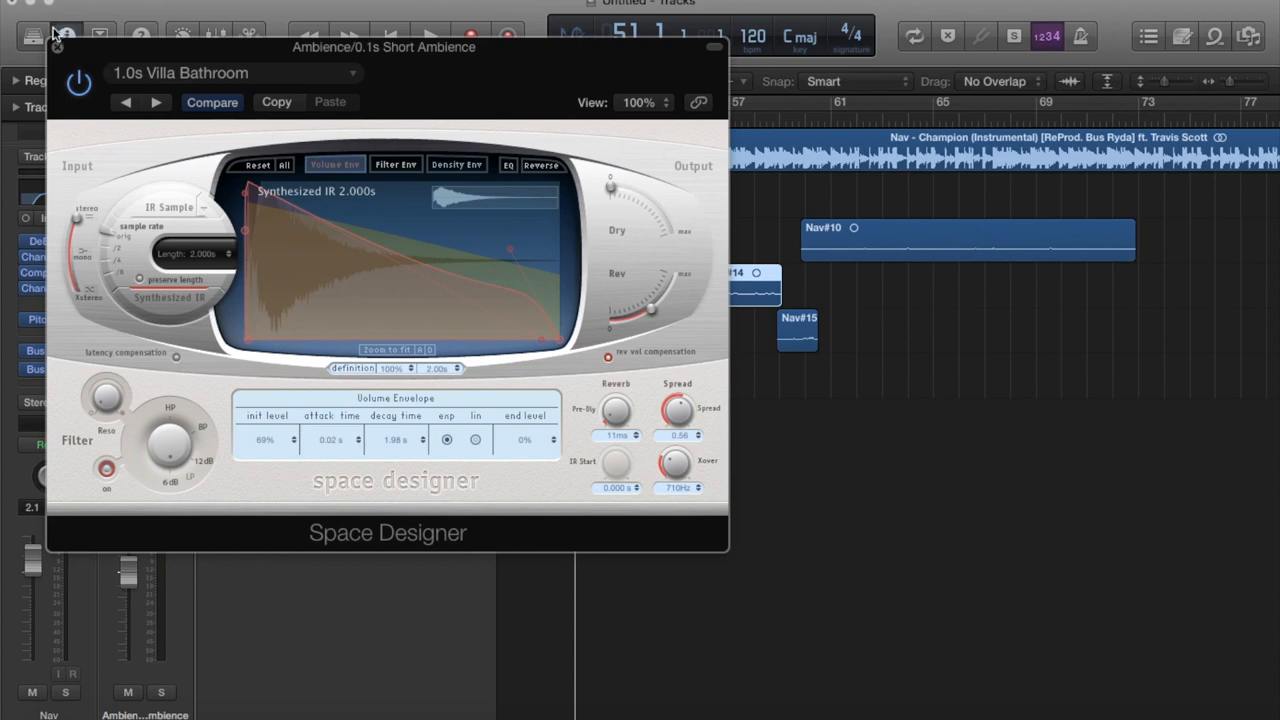
left_click(56, 48)
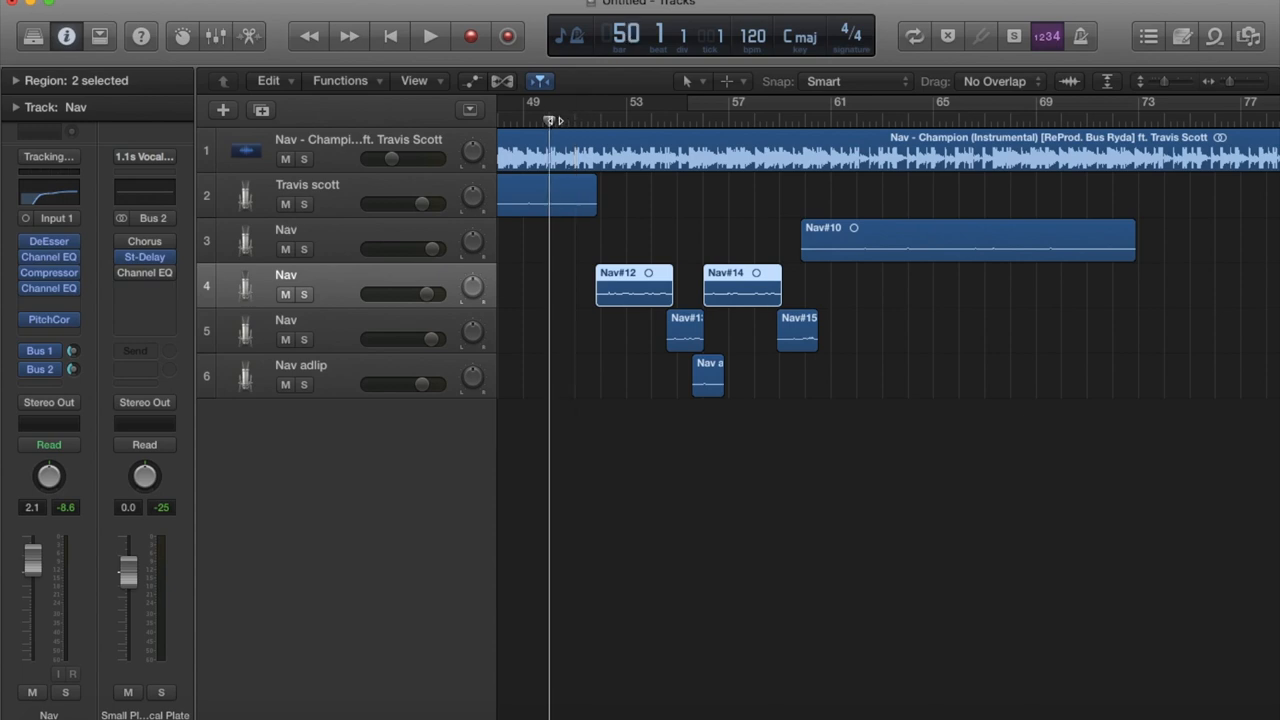
- Start playback so the Nav vocal runs through the full effects chain
left_click(430, 36)
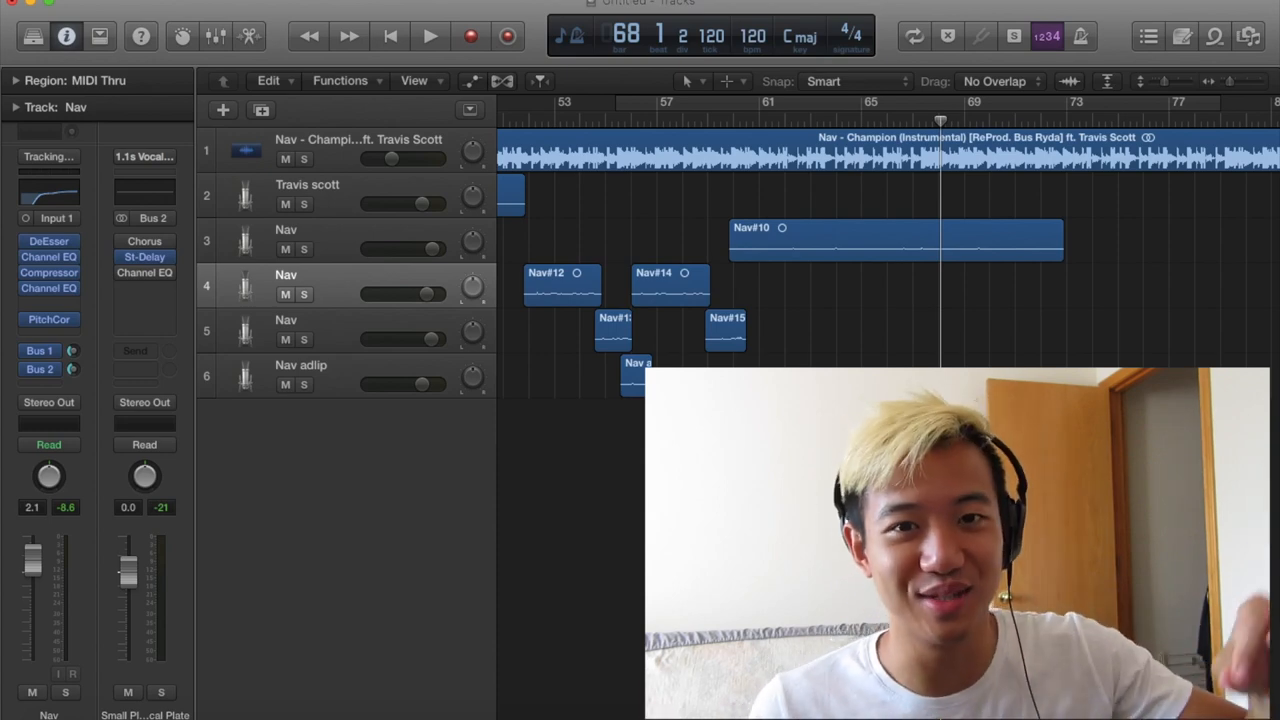
- Move the playhead back to bar 59 in the ruler and restart playback
left_click(730, 120)
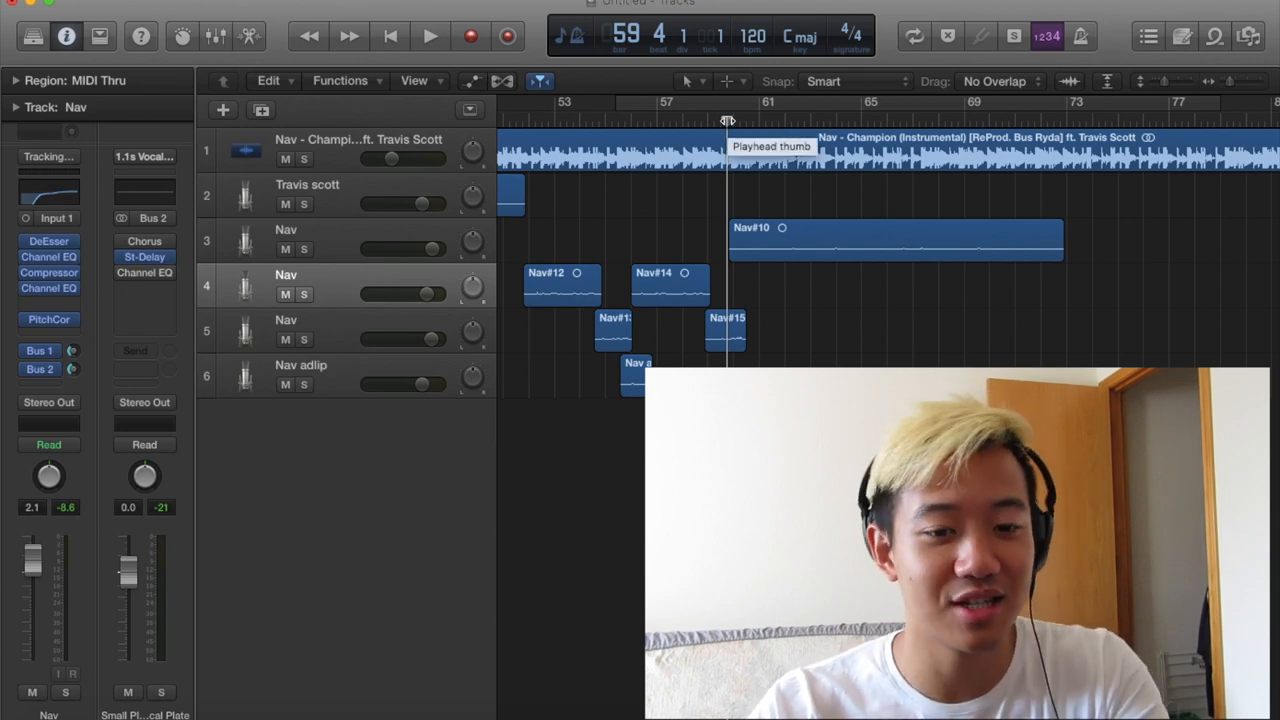
left_click(430, 36)
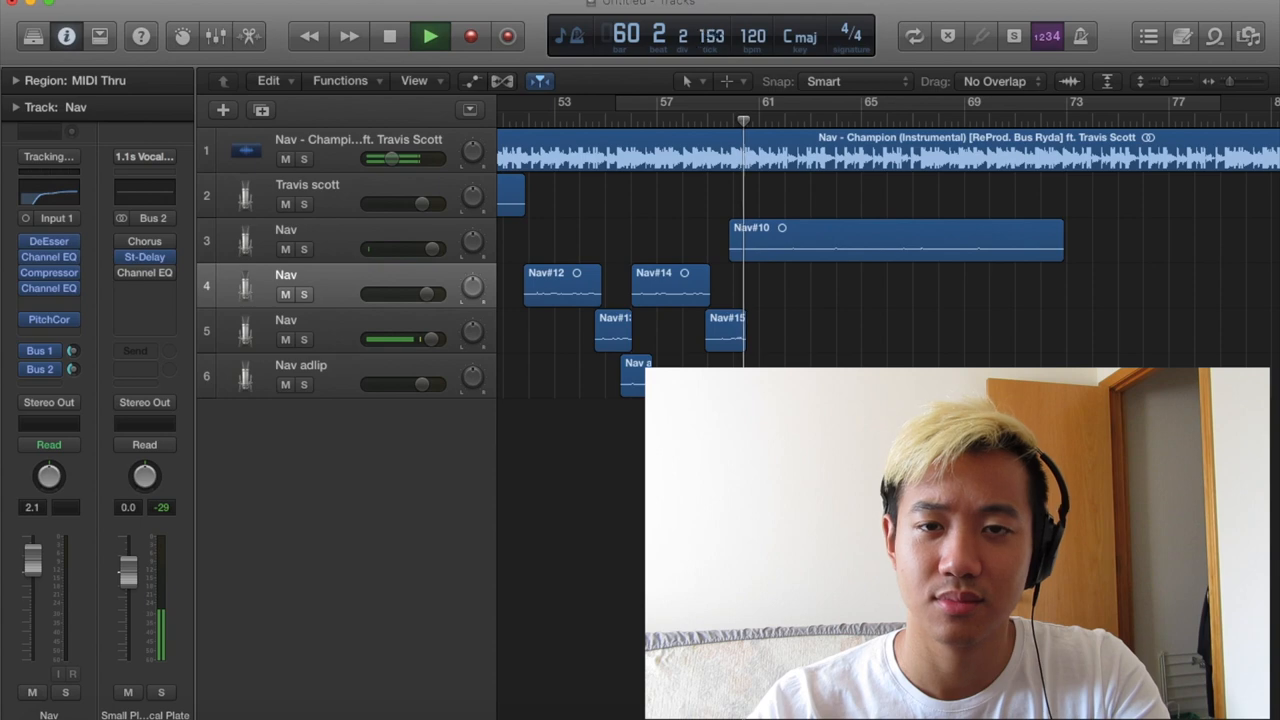